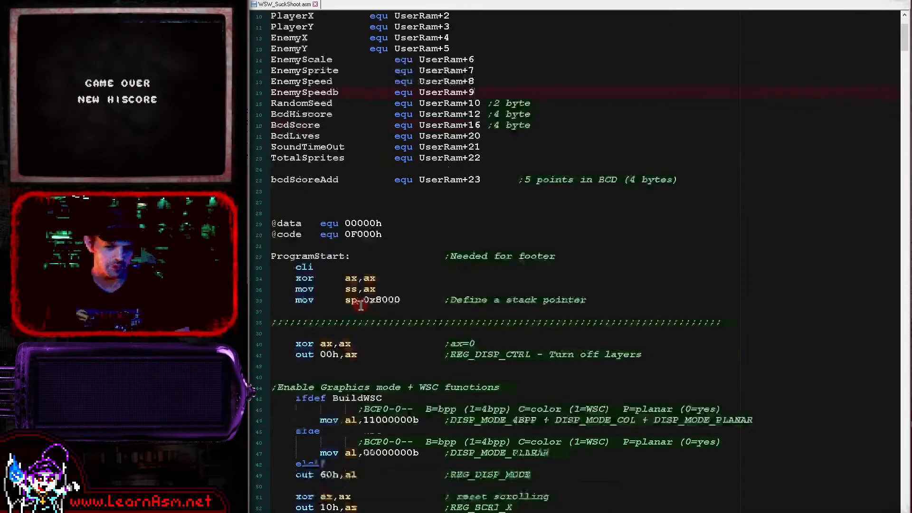
scroll("down", 3)
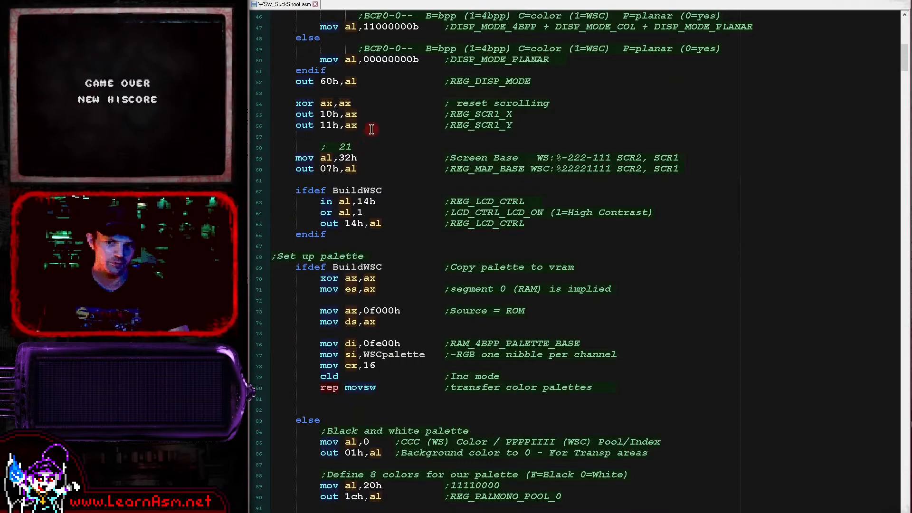
scroll("down", 3)
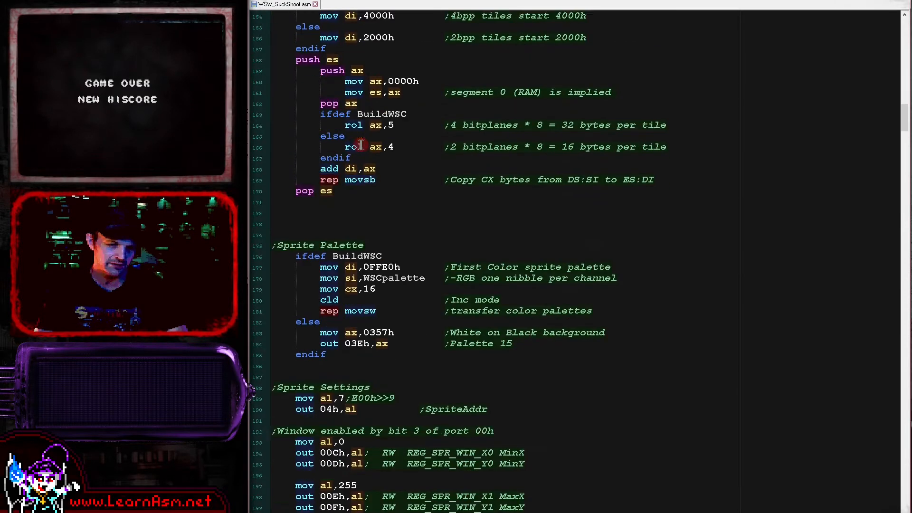
scroll("down", 3)
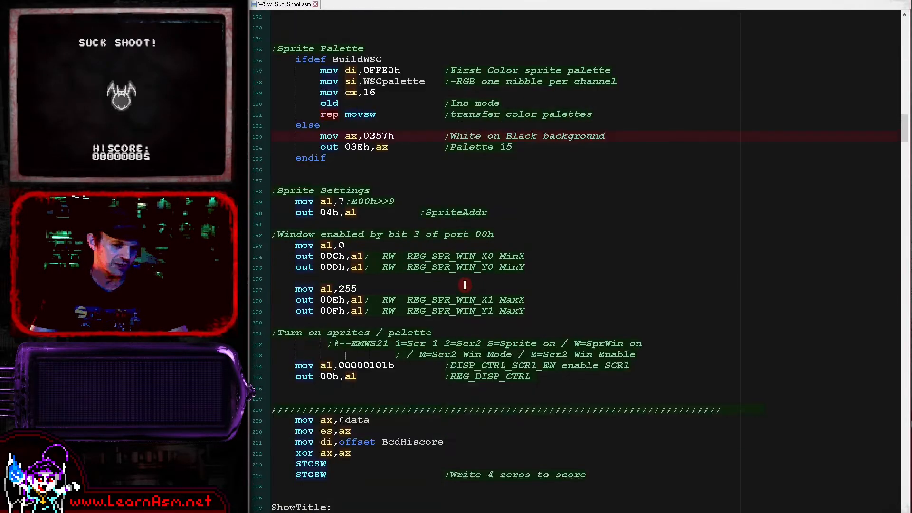
scroll("down", 3)
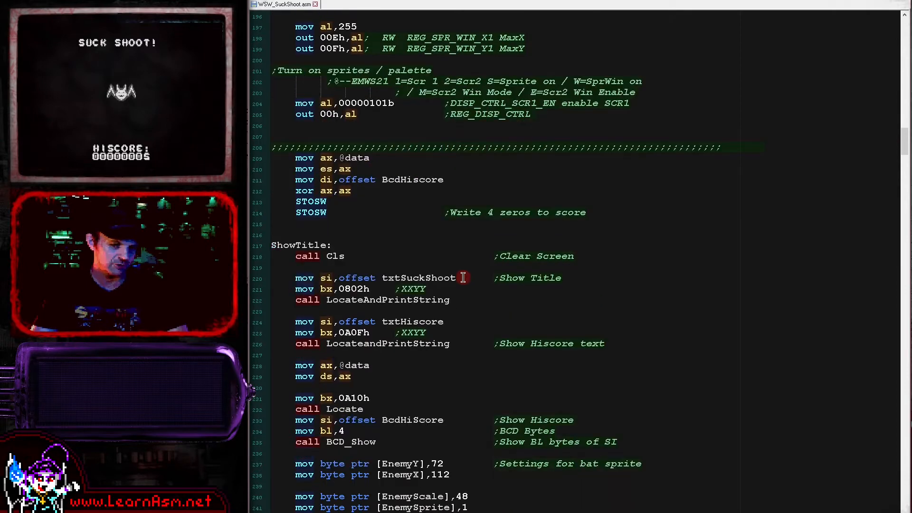
mouse_move(471, 343)
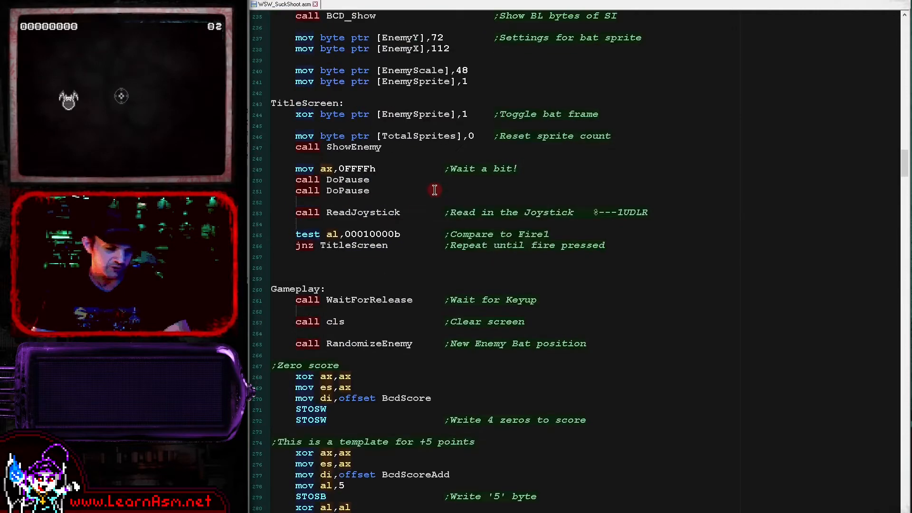
scroll("down", 3)
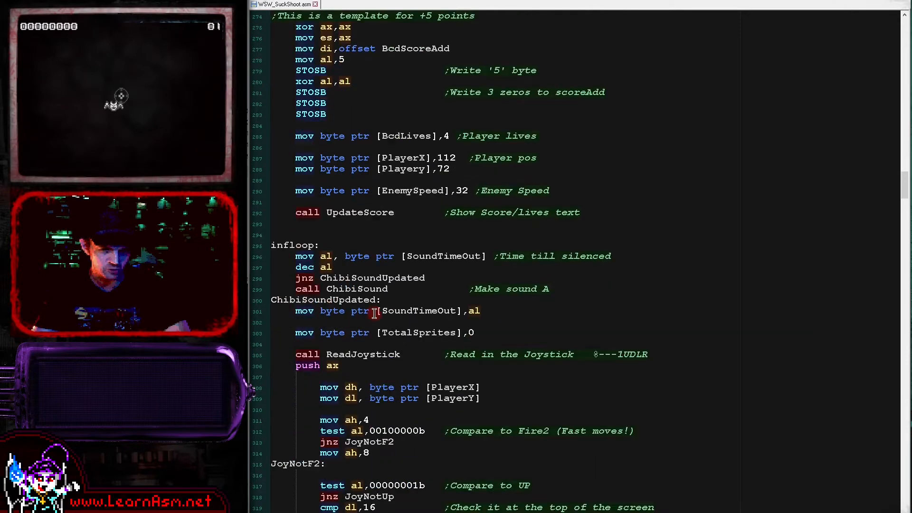
scroll("down", 3)
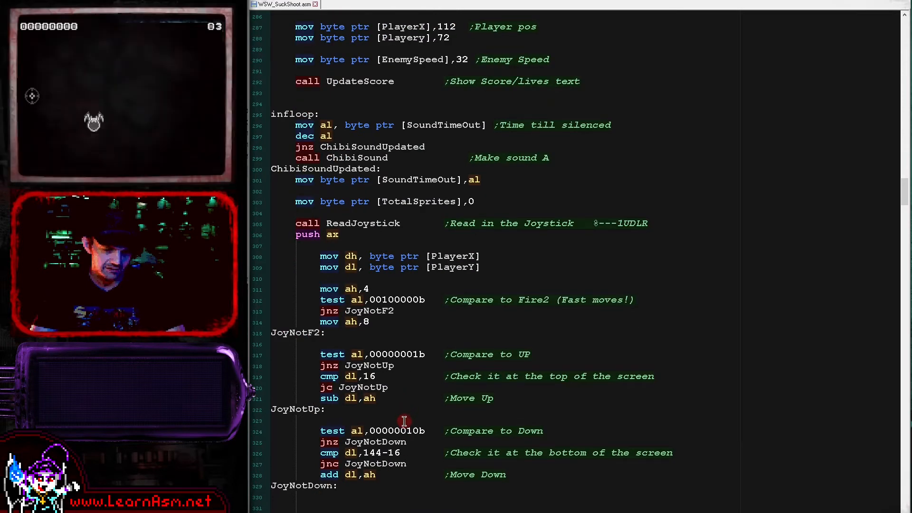
scroll("down", 3)
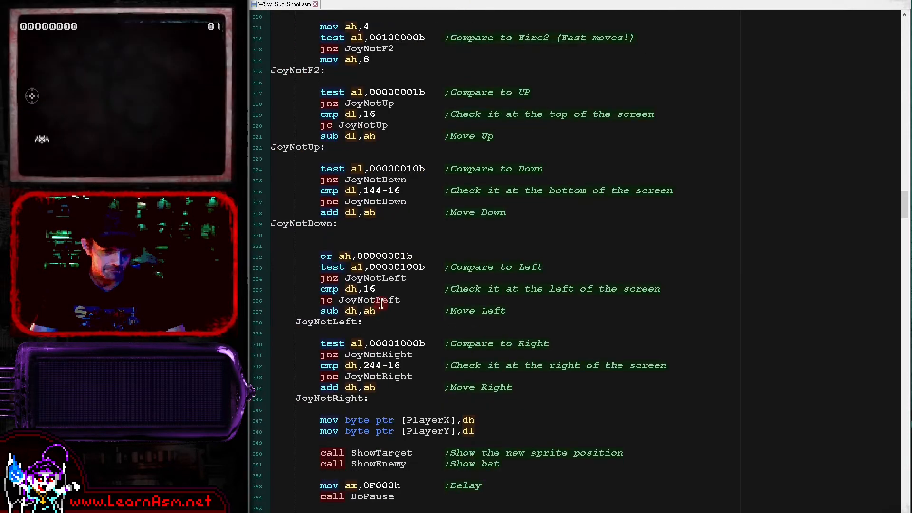
scroll("down", 3)
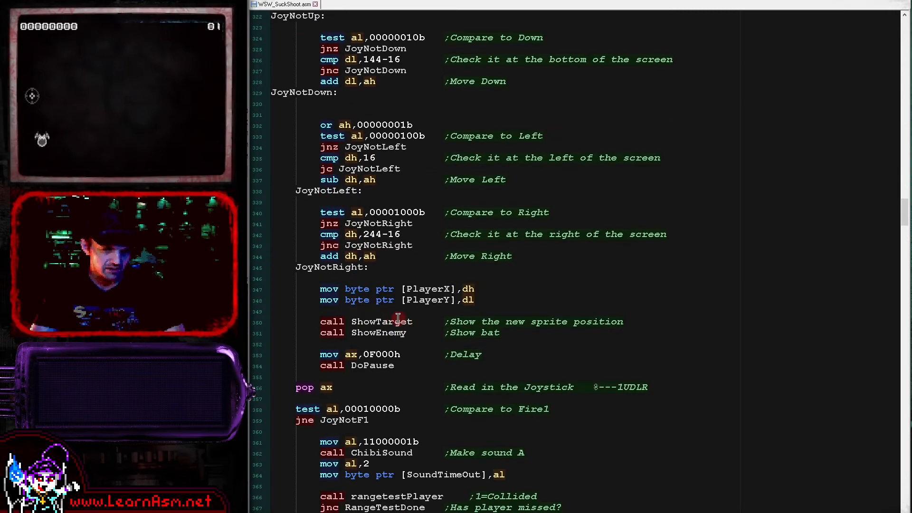
mouse_move(387, 270)
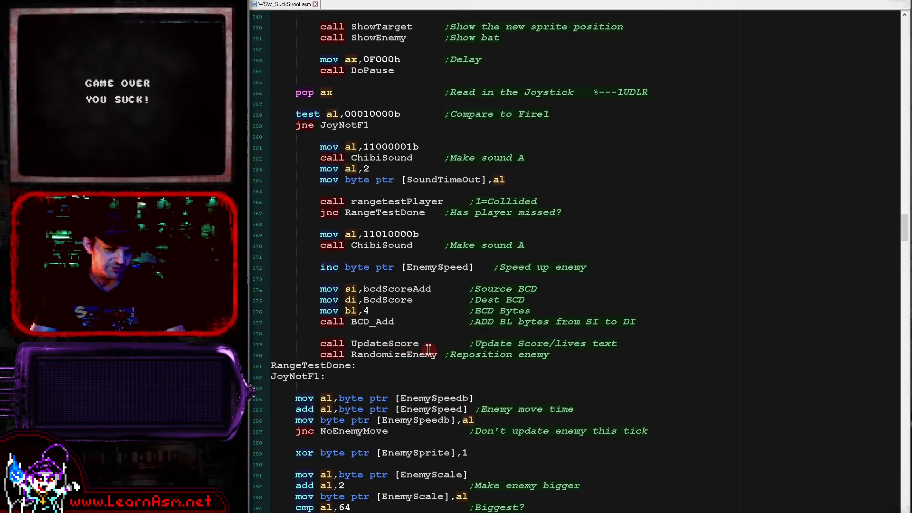
scroll("down", 3)
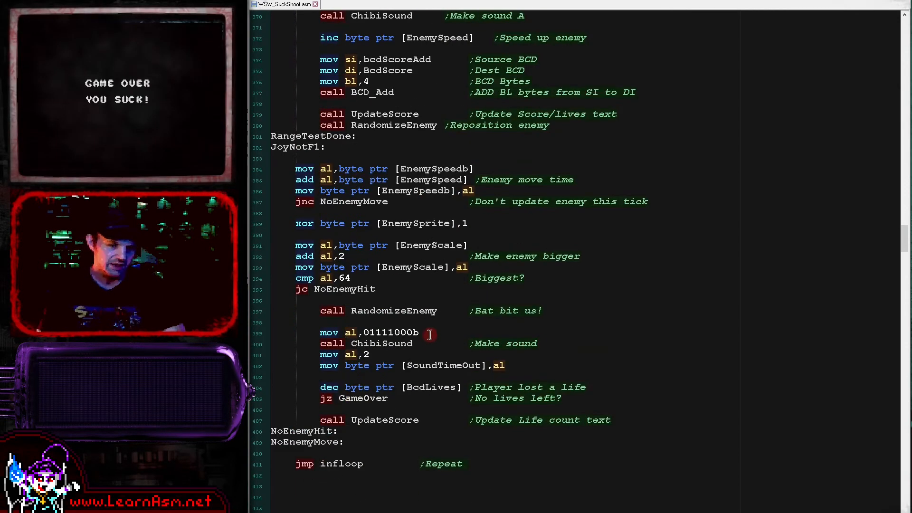
mouse_move(371, 114)
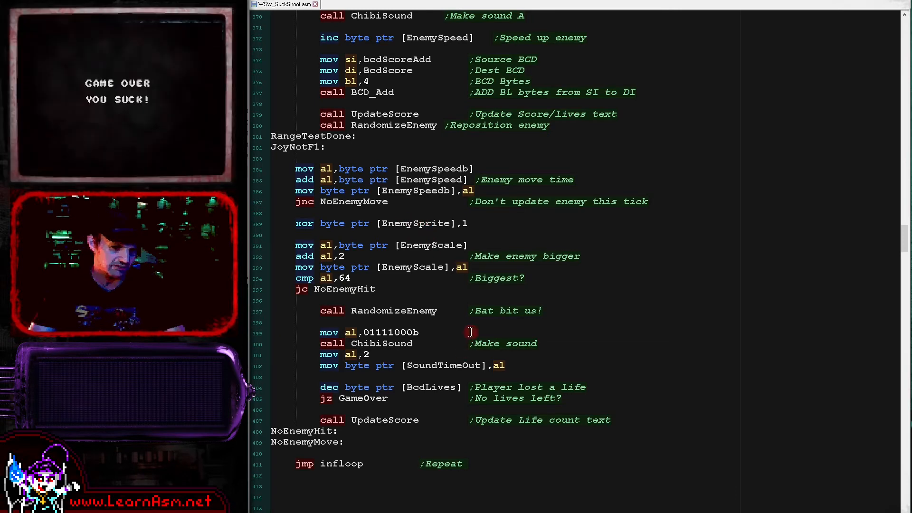
scroll("down", 3)
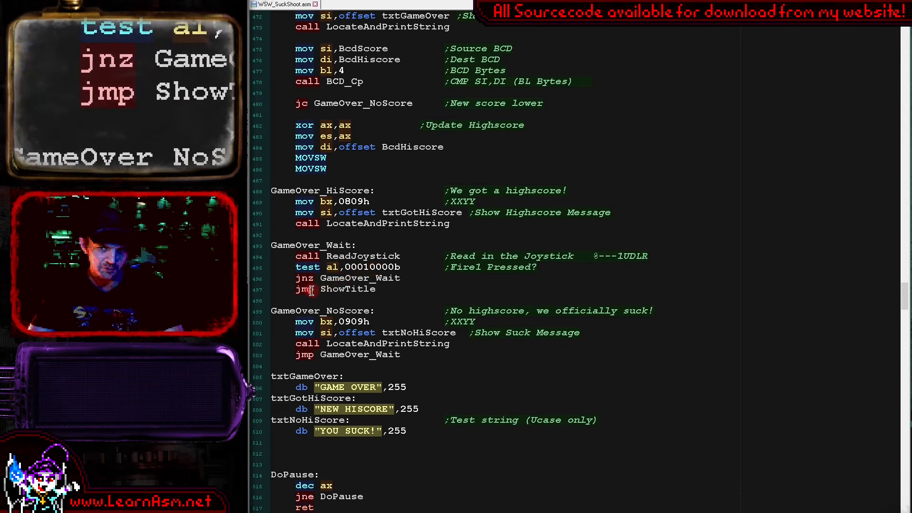
scroll("down", 3)
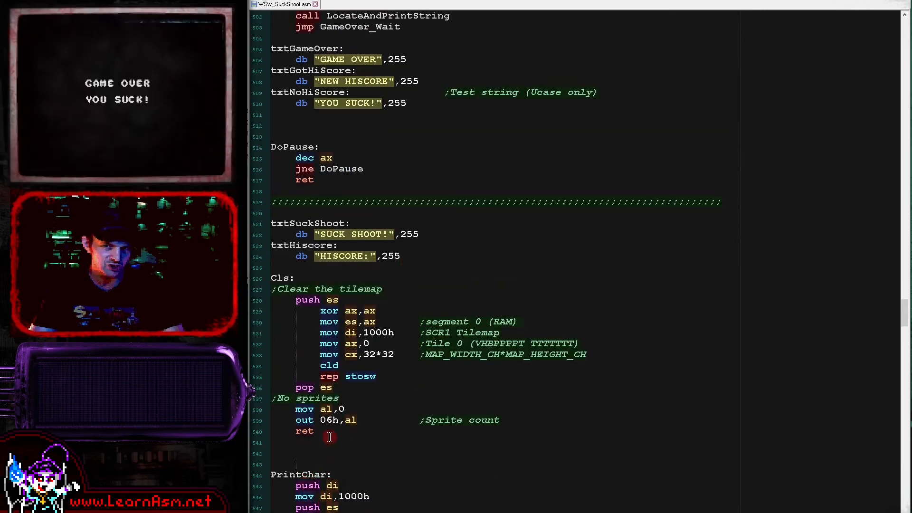
mouse_move(368, 397)
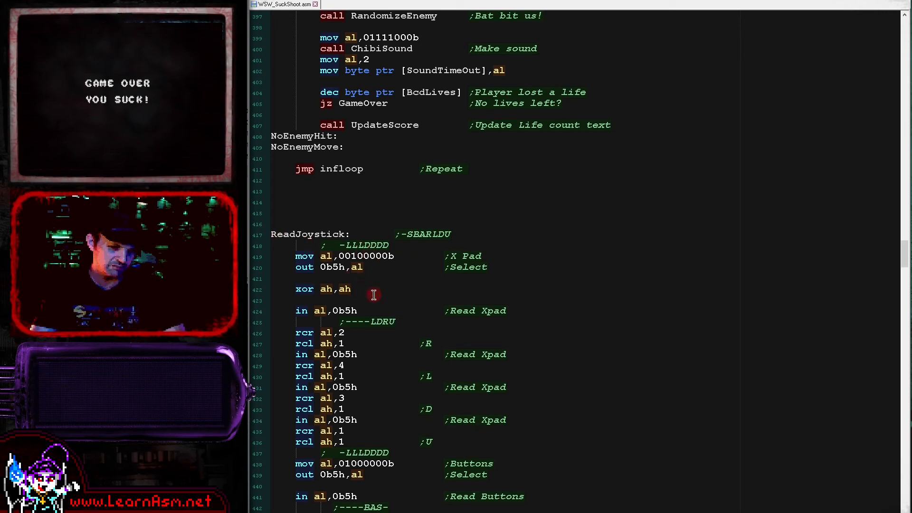
mouse_move(360, 302)
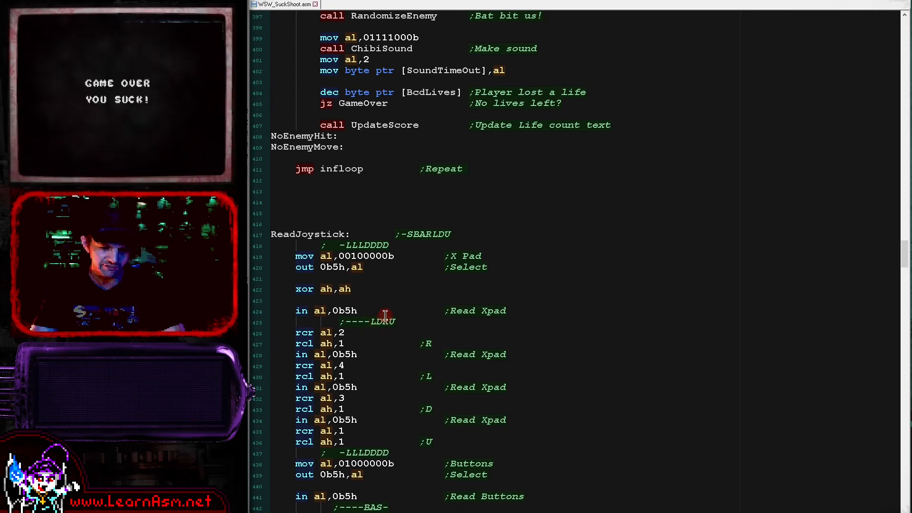
scroll("down", 3)
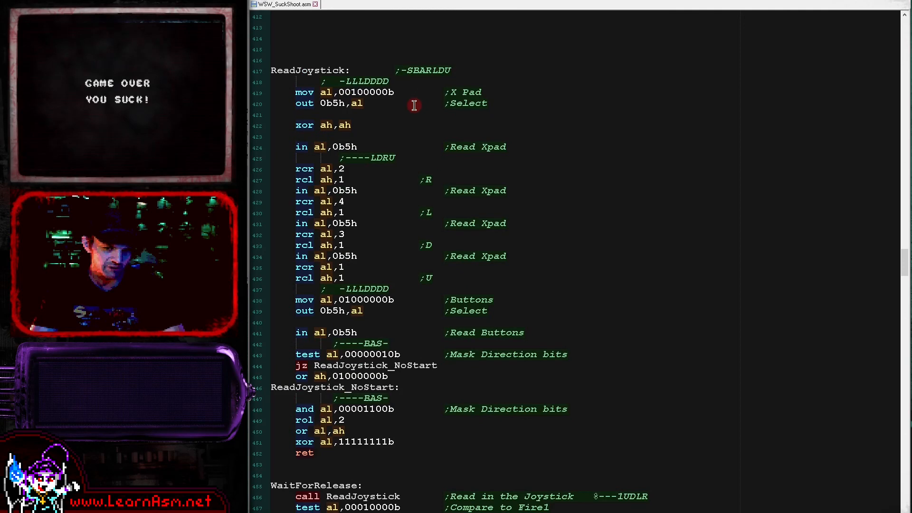
mouse_move(448, 147)
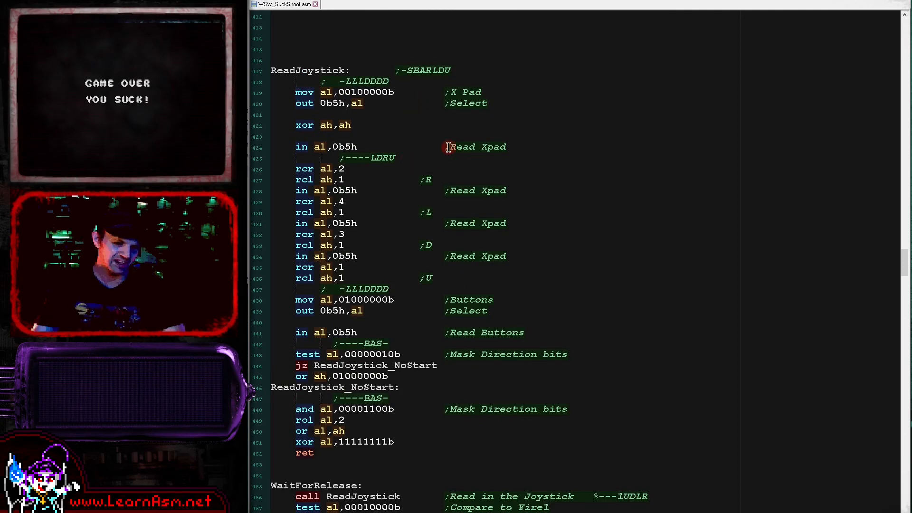